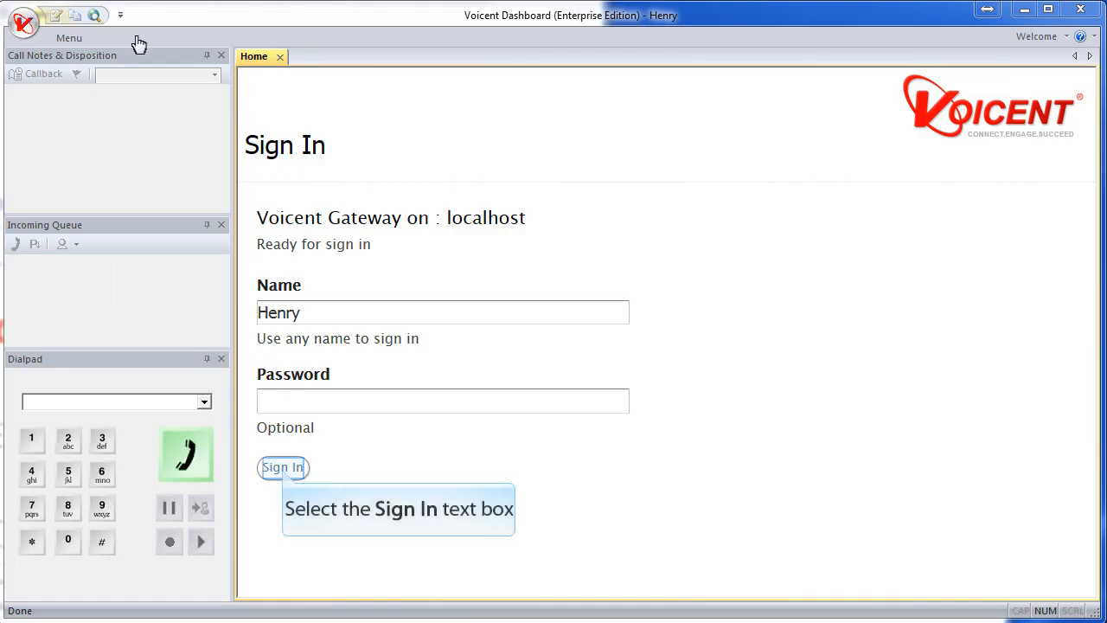
mouse_move(284, 471)
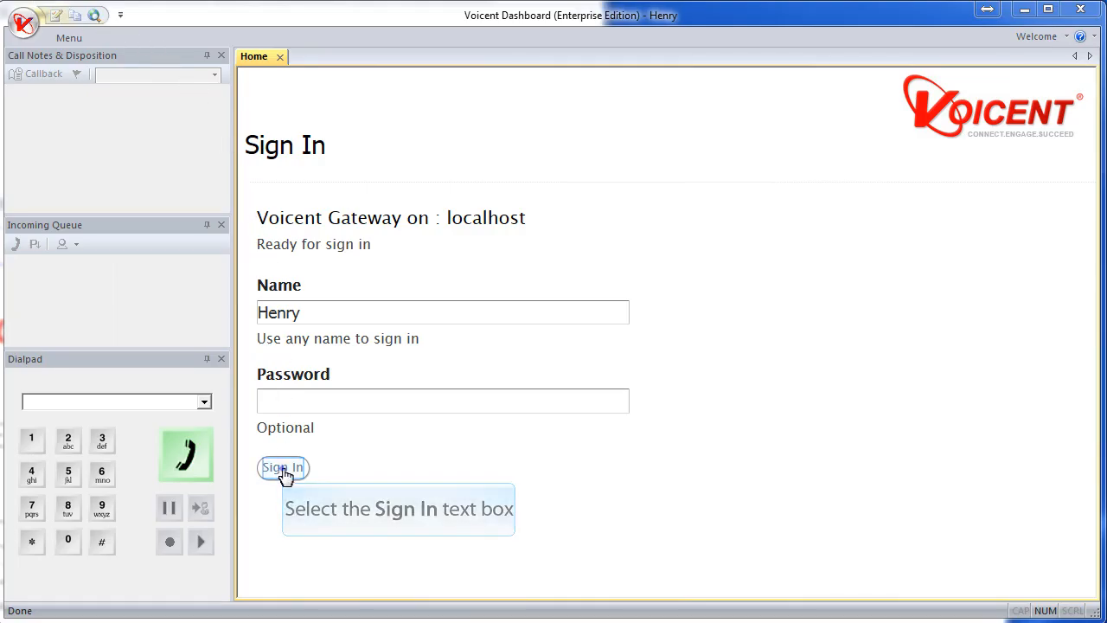
Step: Sign in to the local gateway as agent Henry
left_click(283, 466)
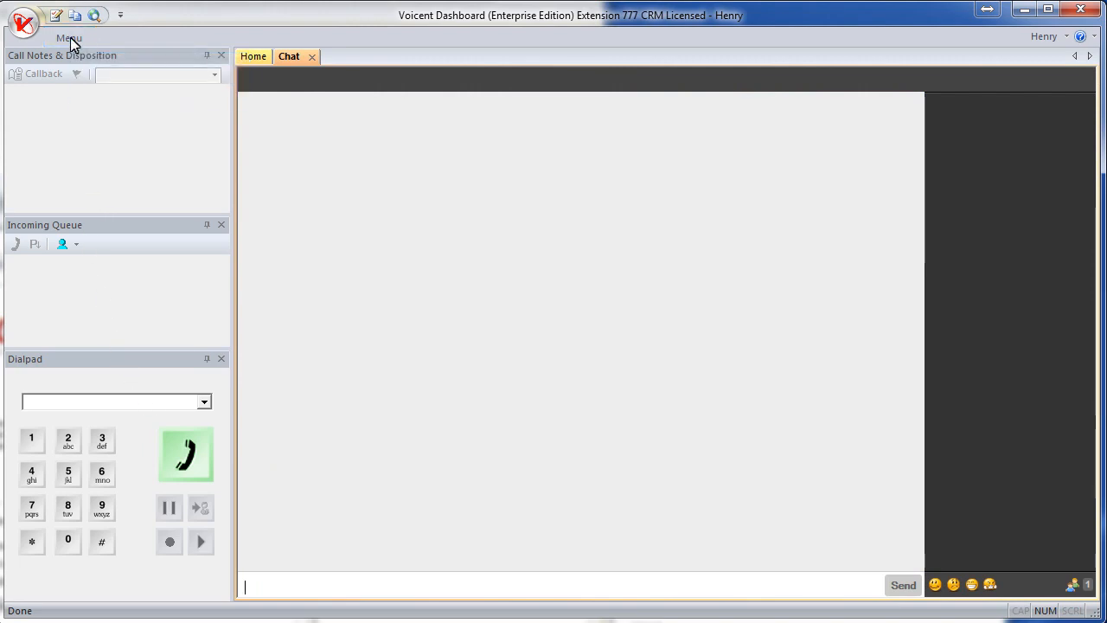
Step: Bring up Zoho CRM in the built-in browser and sign in to the account
left_click(69, 38)
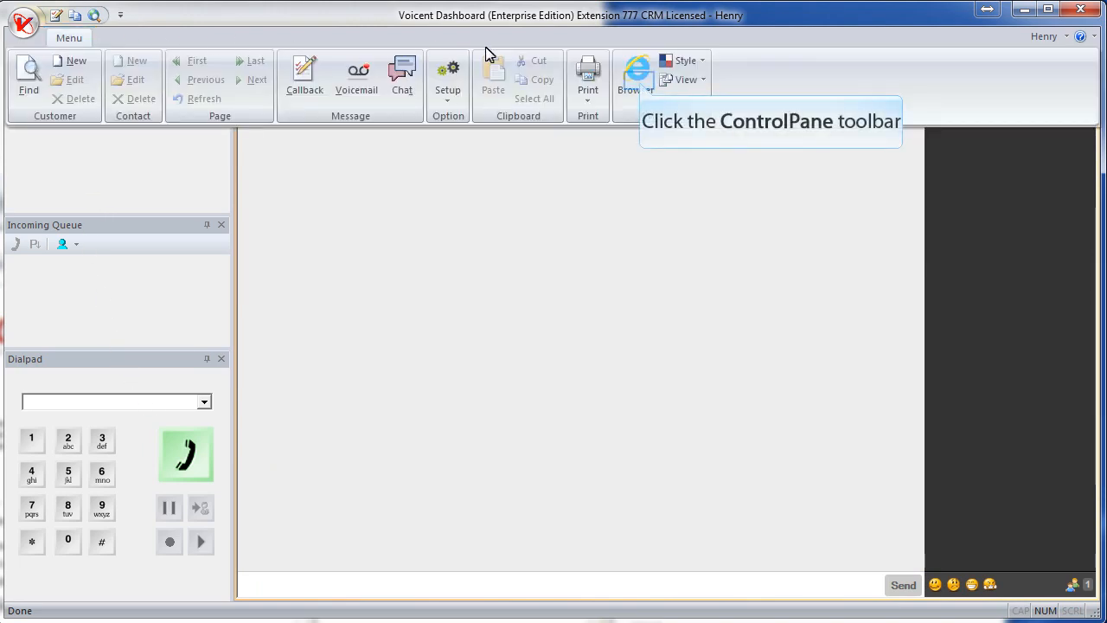
left_click(633, 80)
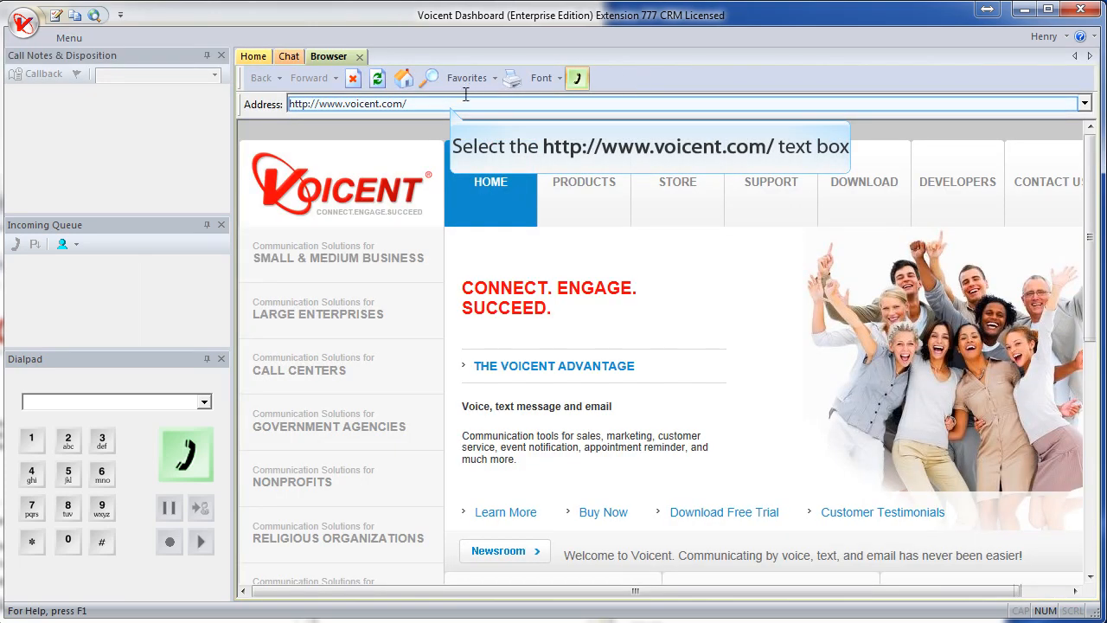
type("zohoc")
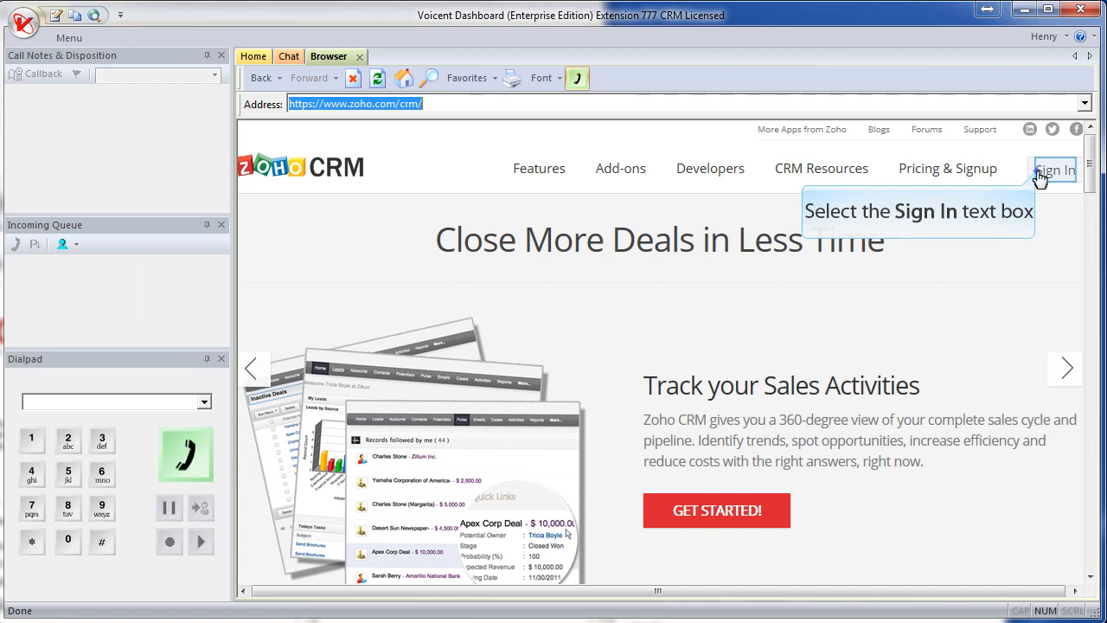
left_click(1053, 170)
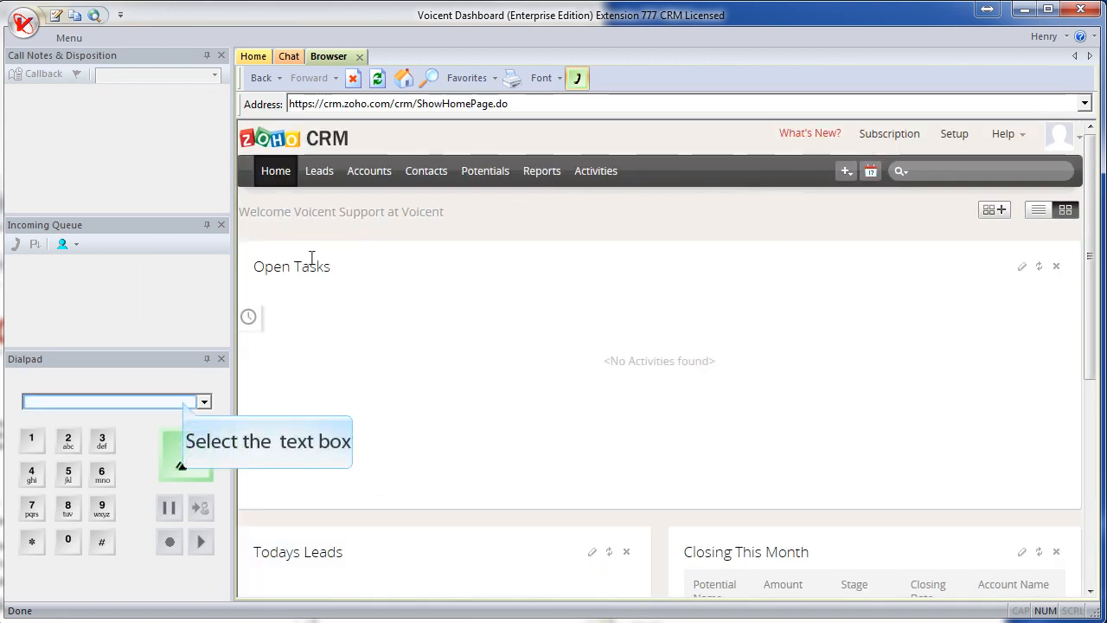
left_click(104, 401)
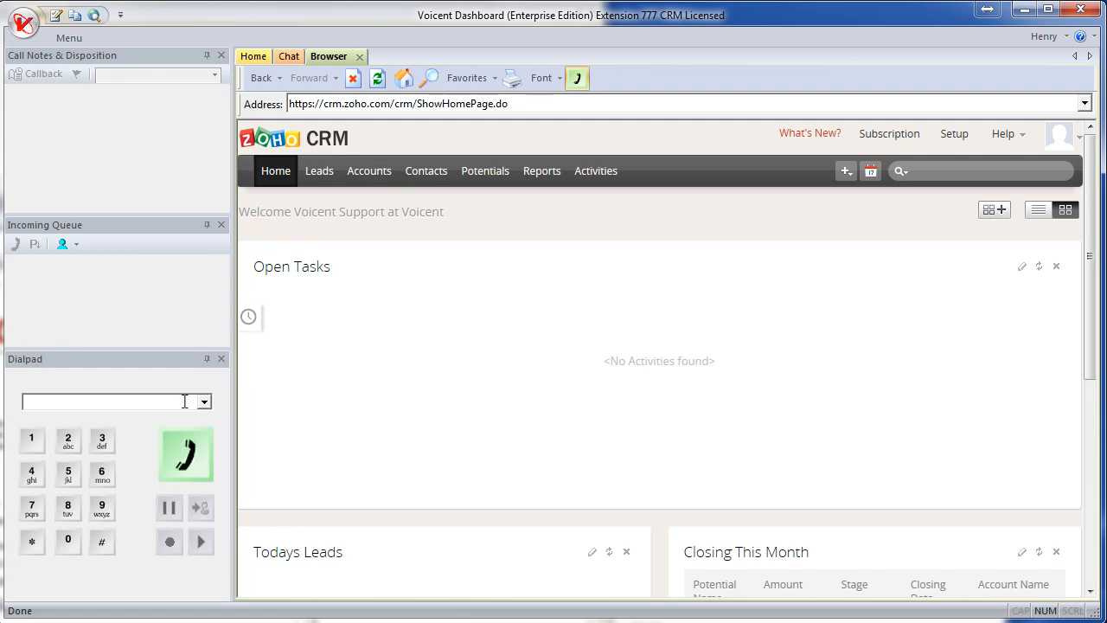
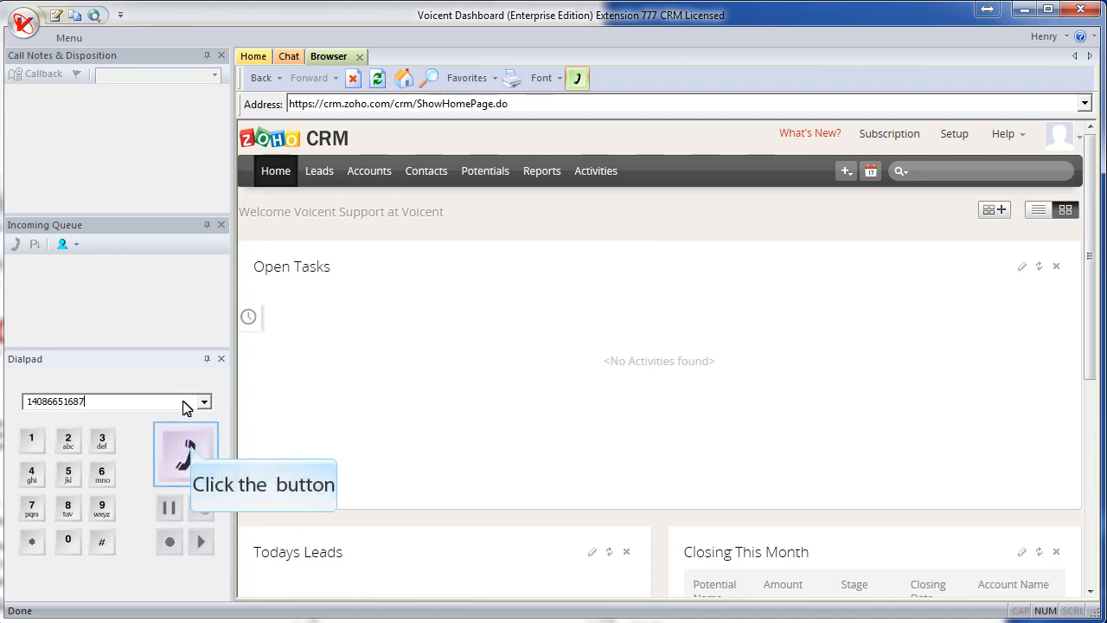
left_click(186, 453)
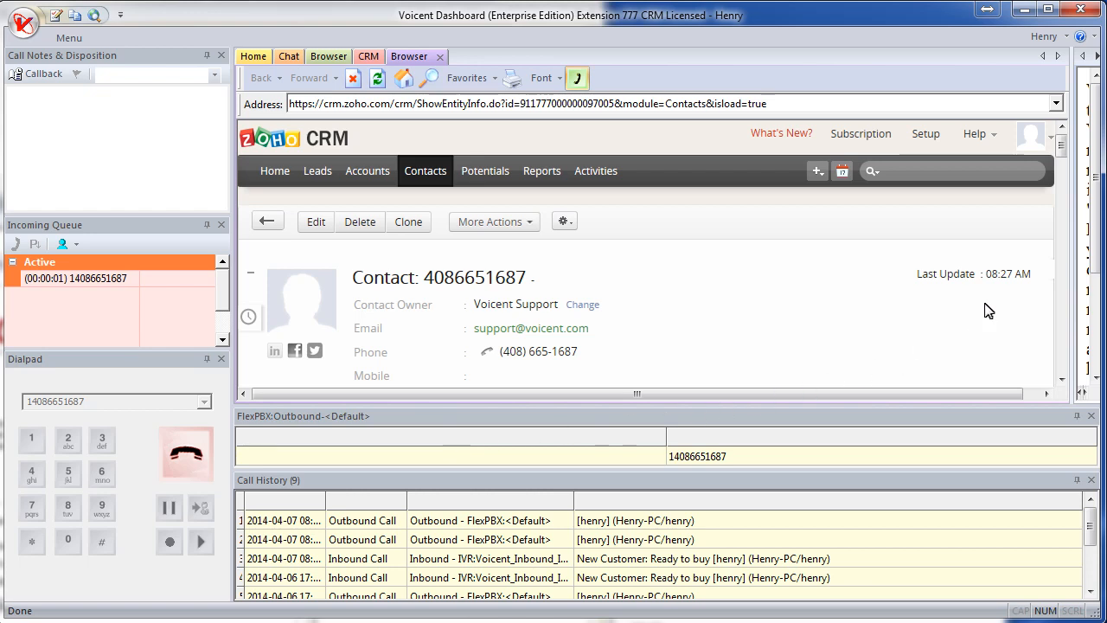
mouse_move(1070, 157)
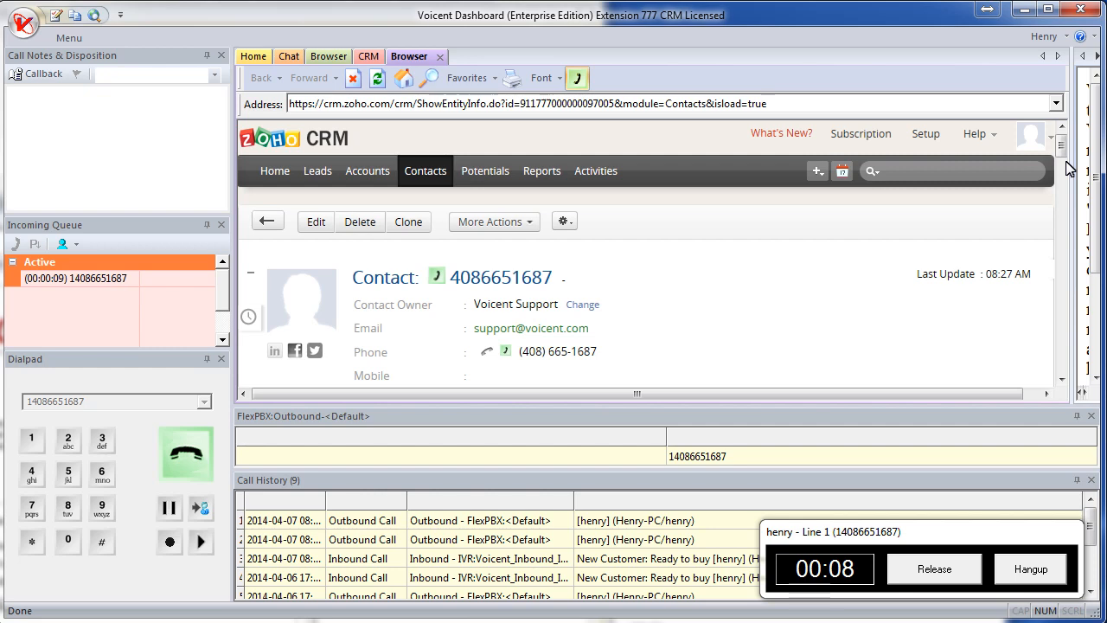
Step: Begin editing the contact's Account Name, entering "Vo" so far
scroll("down", 3)
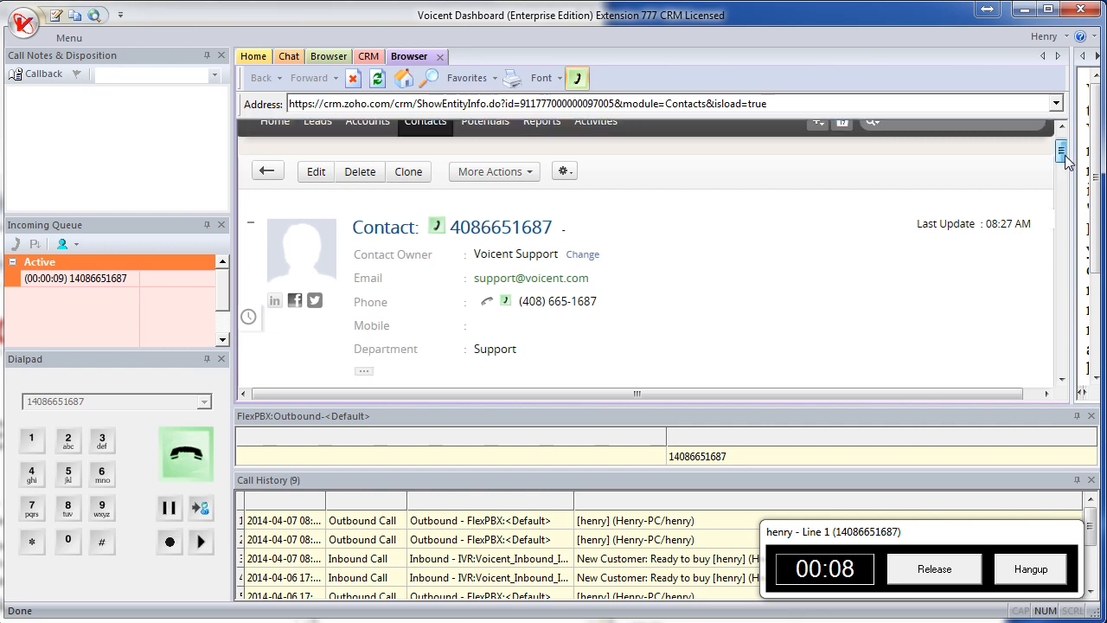
scroll("down", 3)
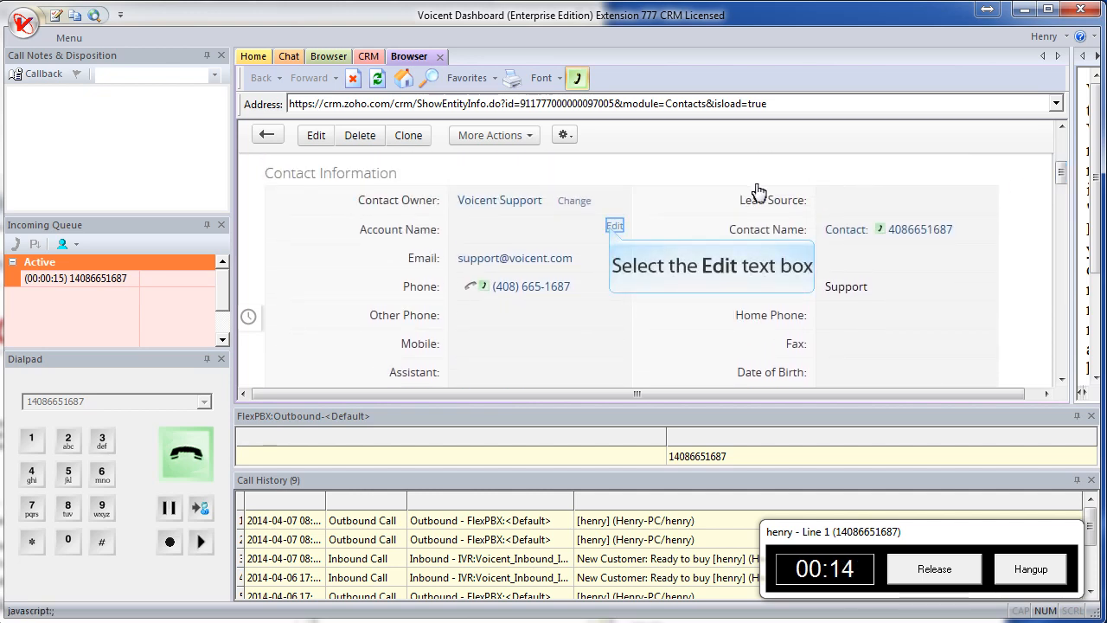
type("Vo")
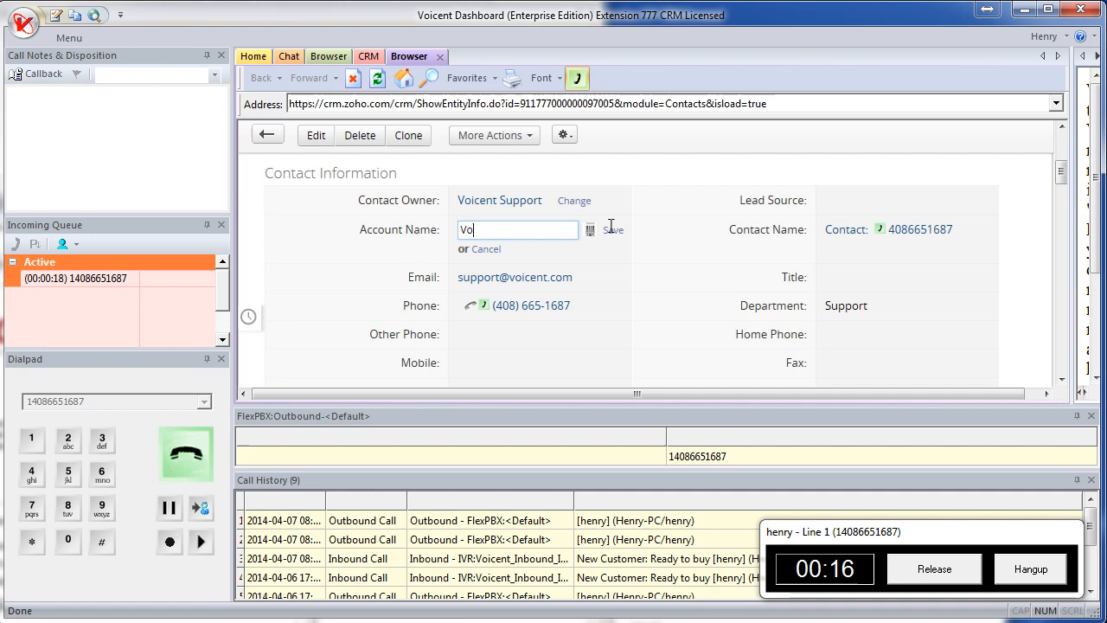